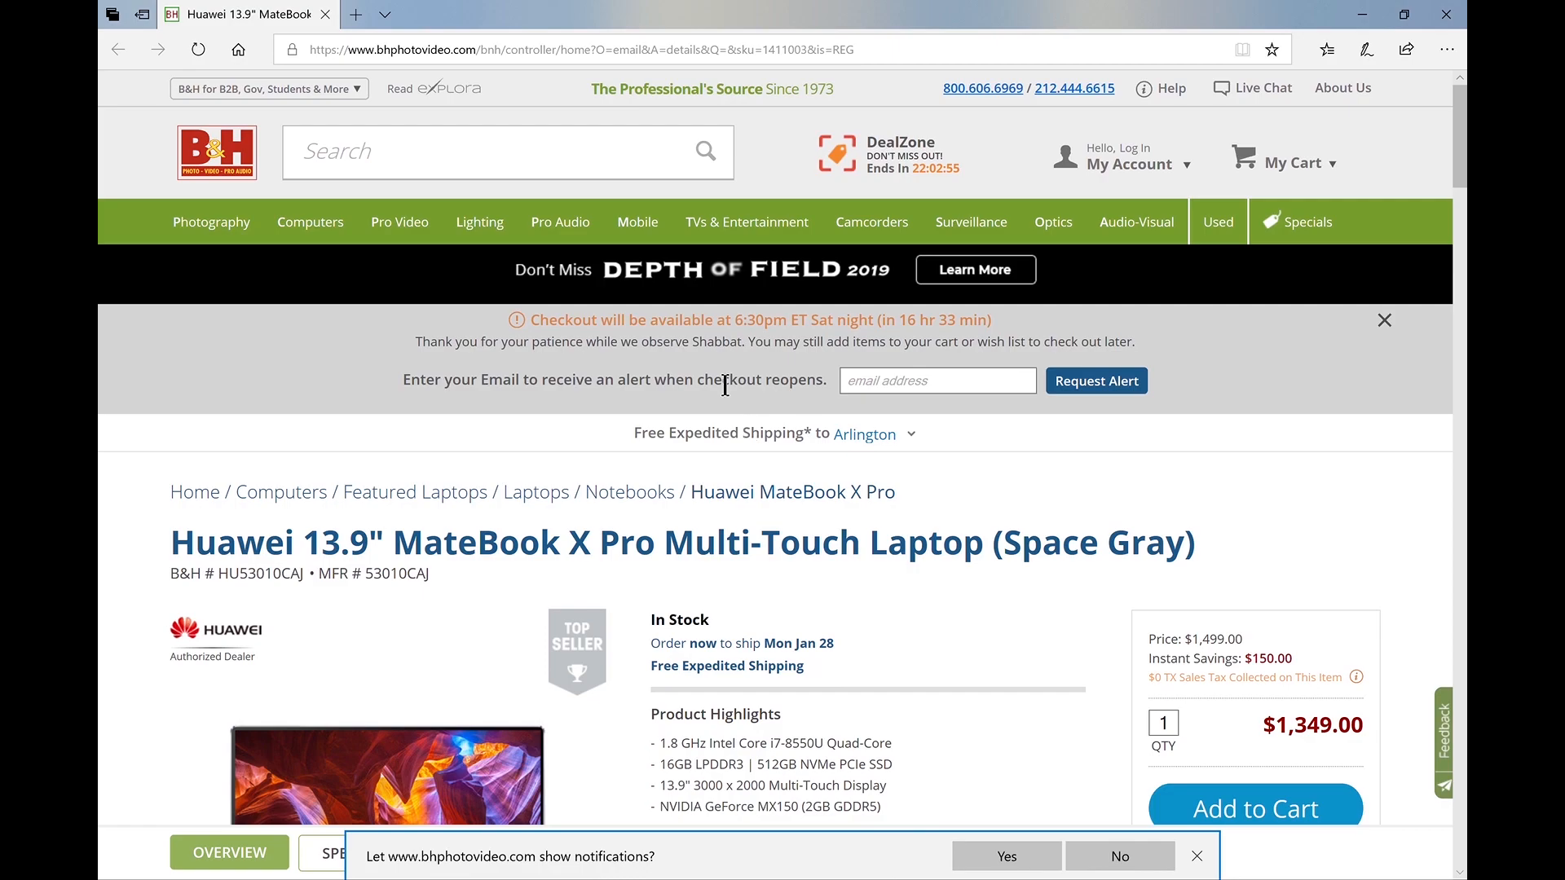
{"action": "scroll", "scroll_direction": "down", "scroll_amount": 3}
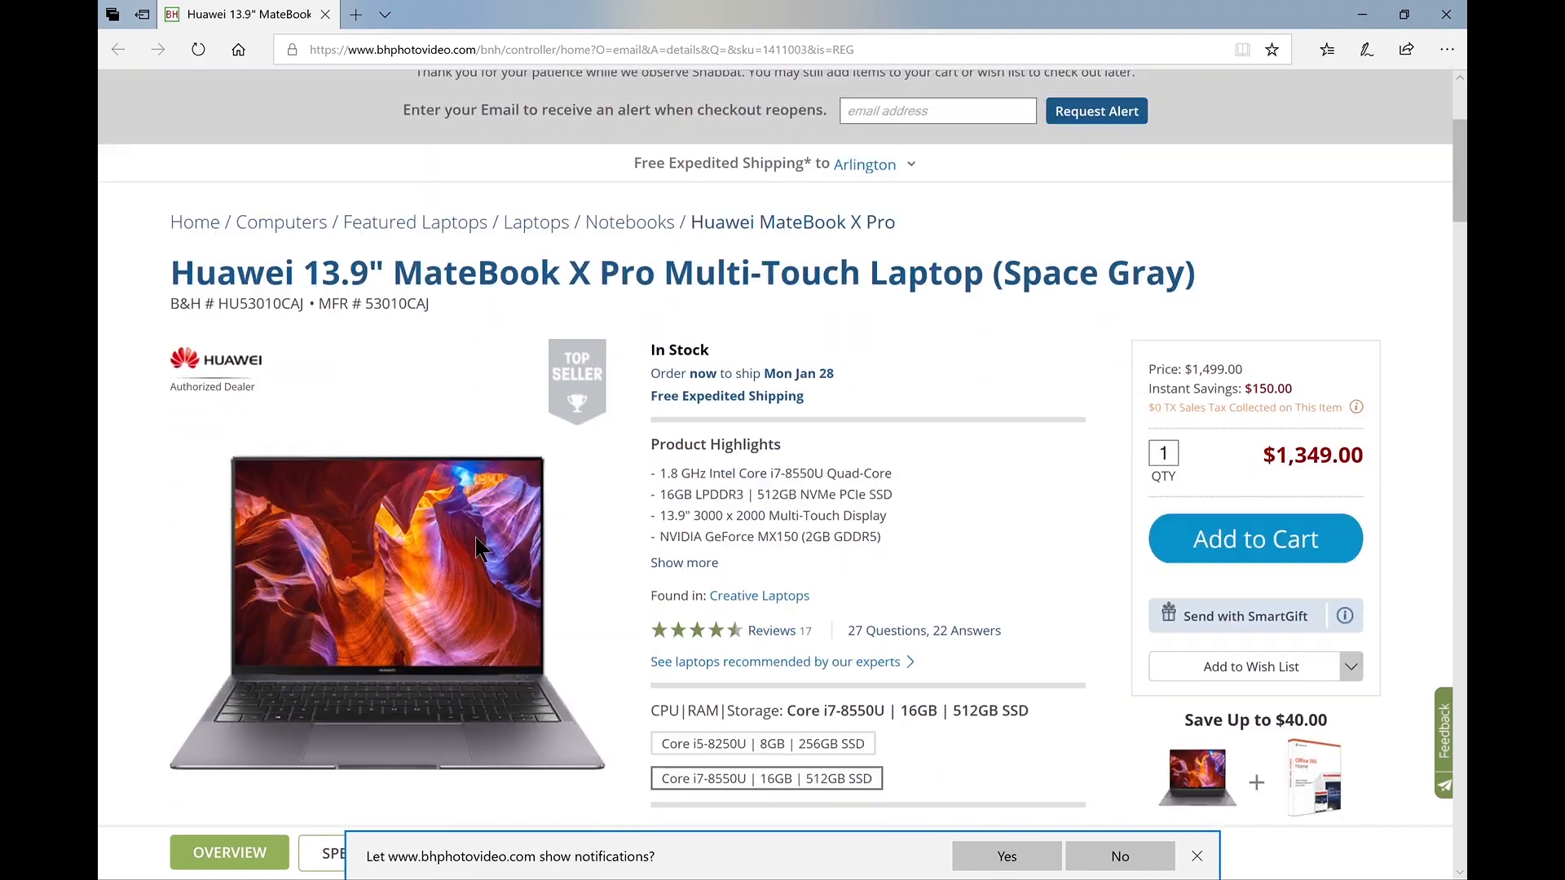
{"action": "scroll", "scroll_direction": "down", "scroll_amount": 3}
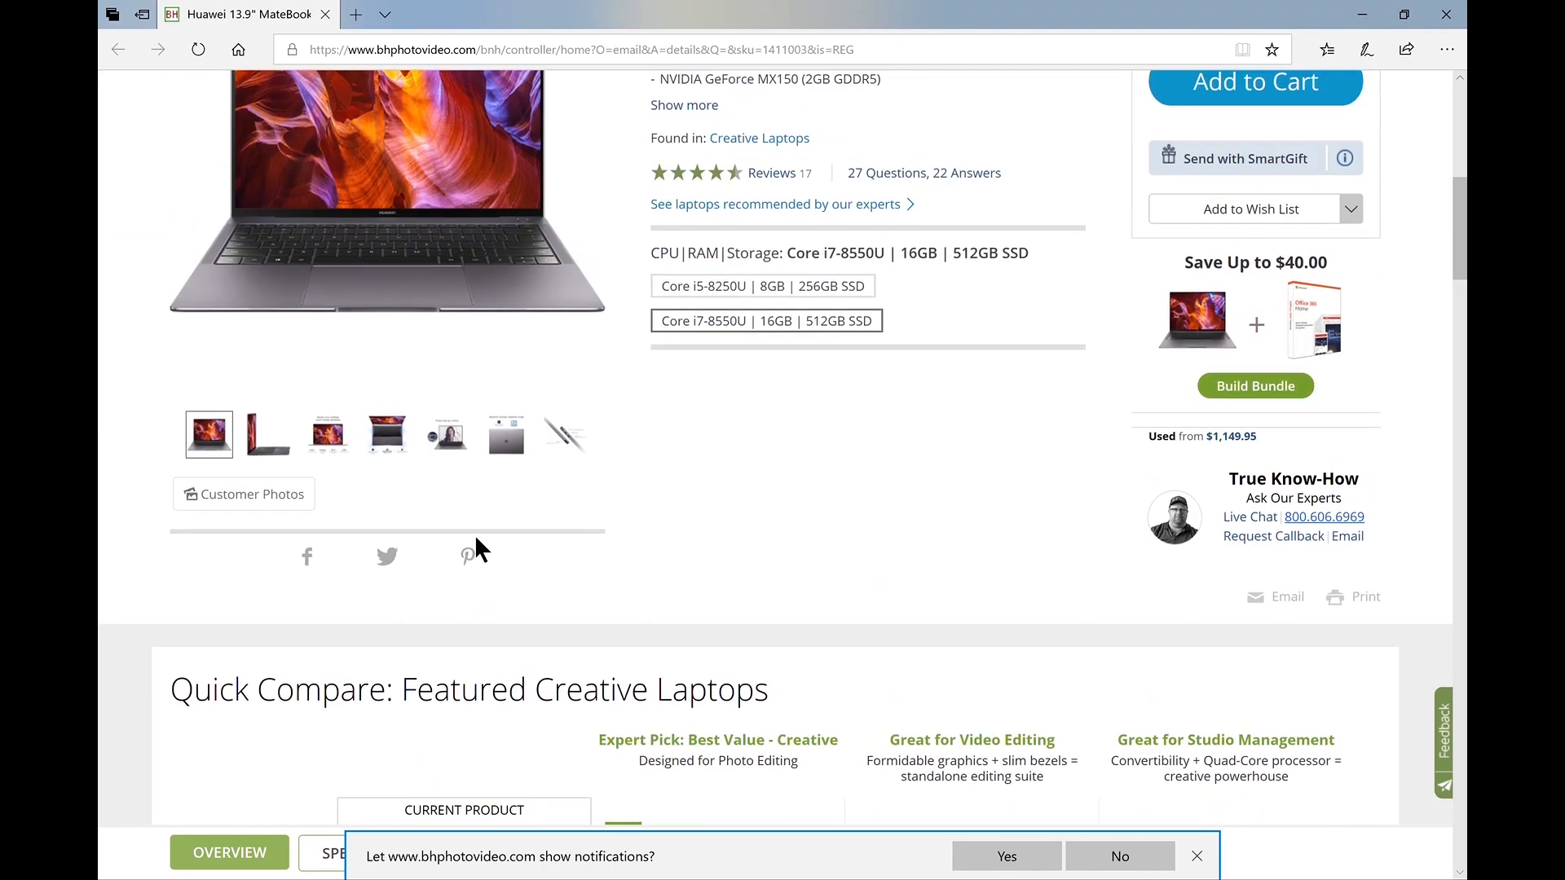
{"action": "scroll", "scroll_direction": "down", "scroll_amount": 3}
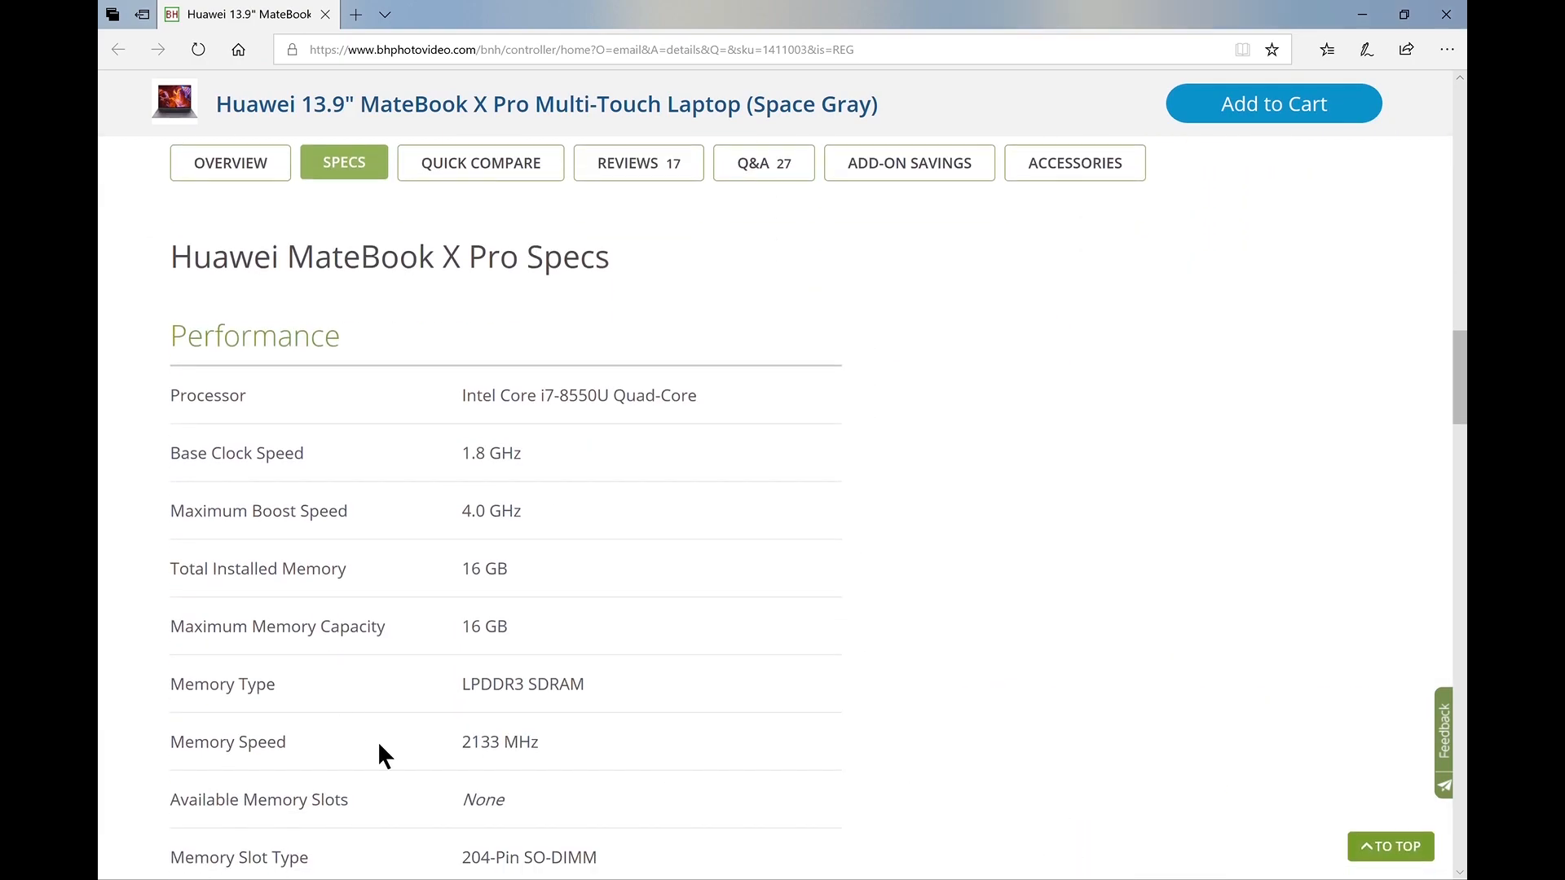
{"action": "scroll", "scroll_direction": "down", "scroll_amount": 3}
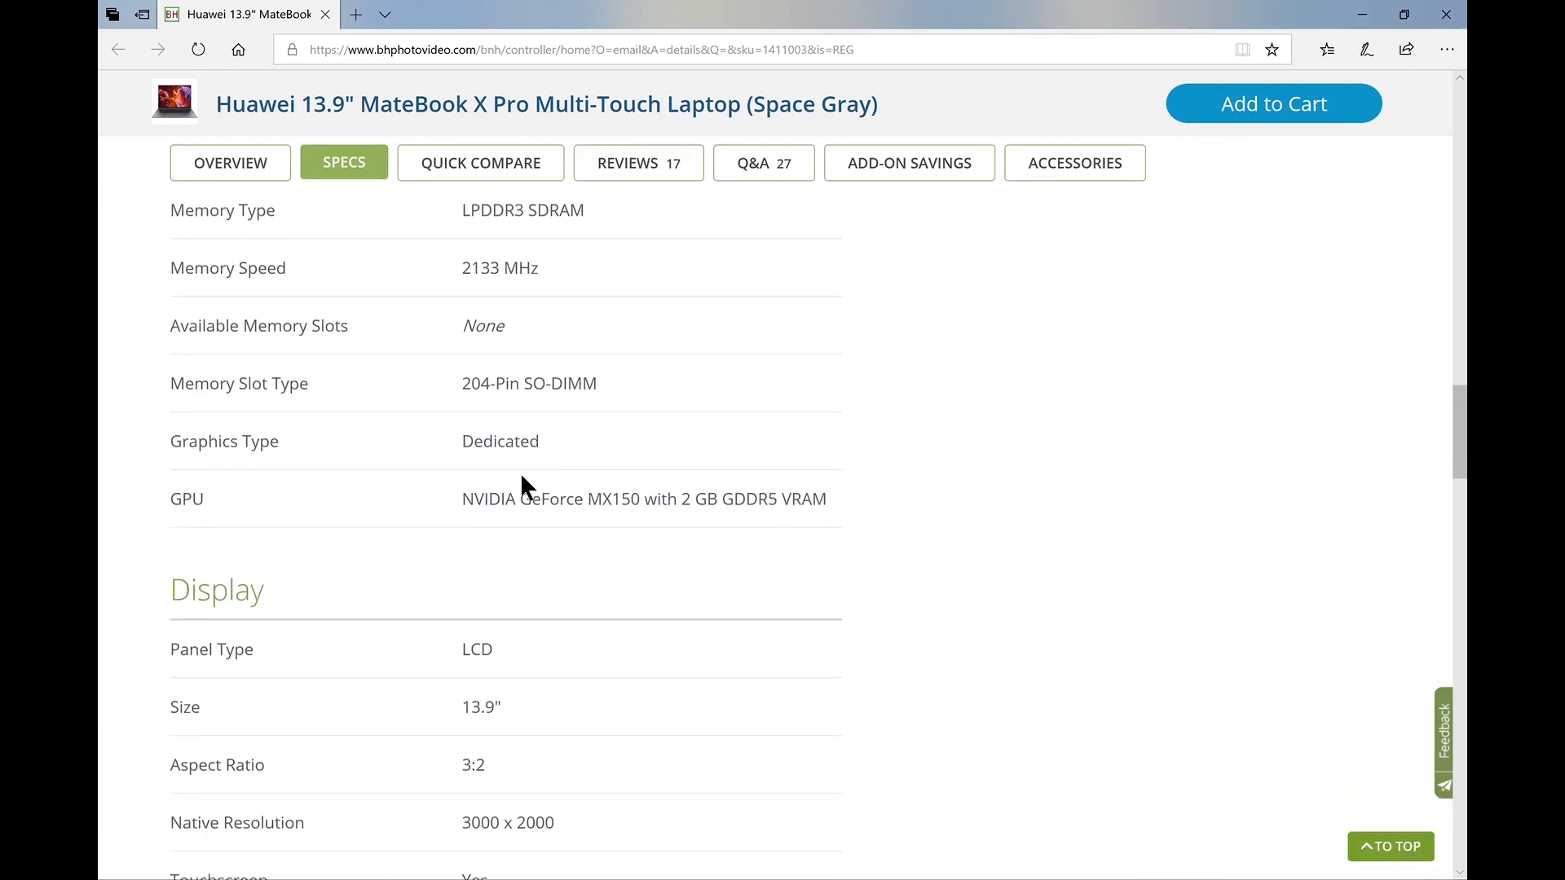
{"action": "scroll", "scroll_direction": "down", "scroll_amount": 3}
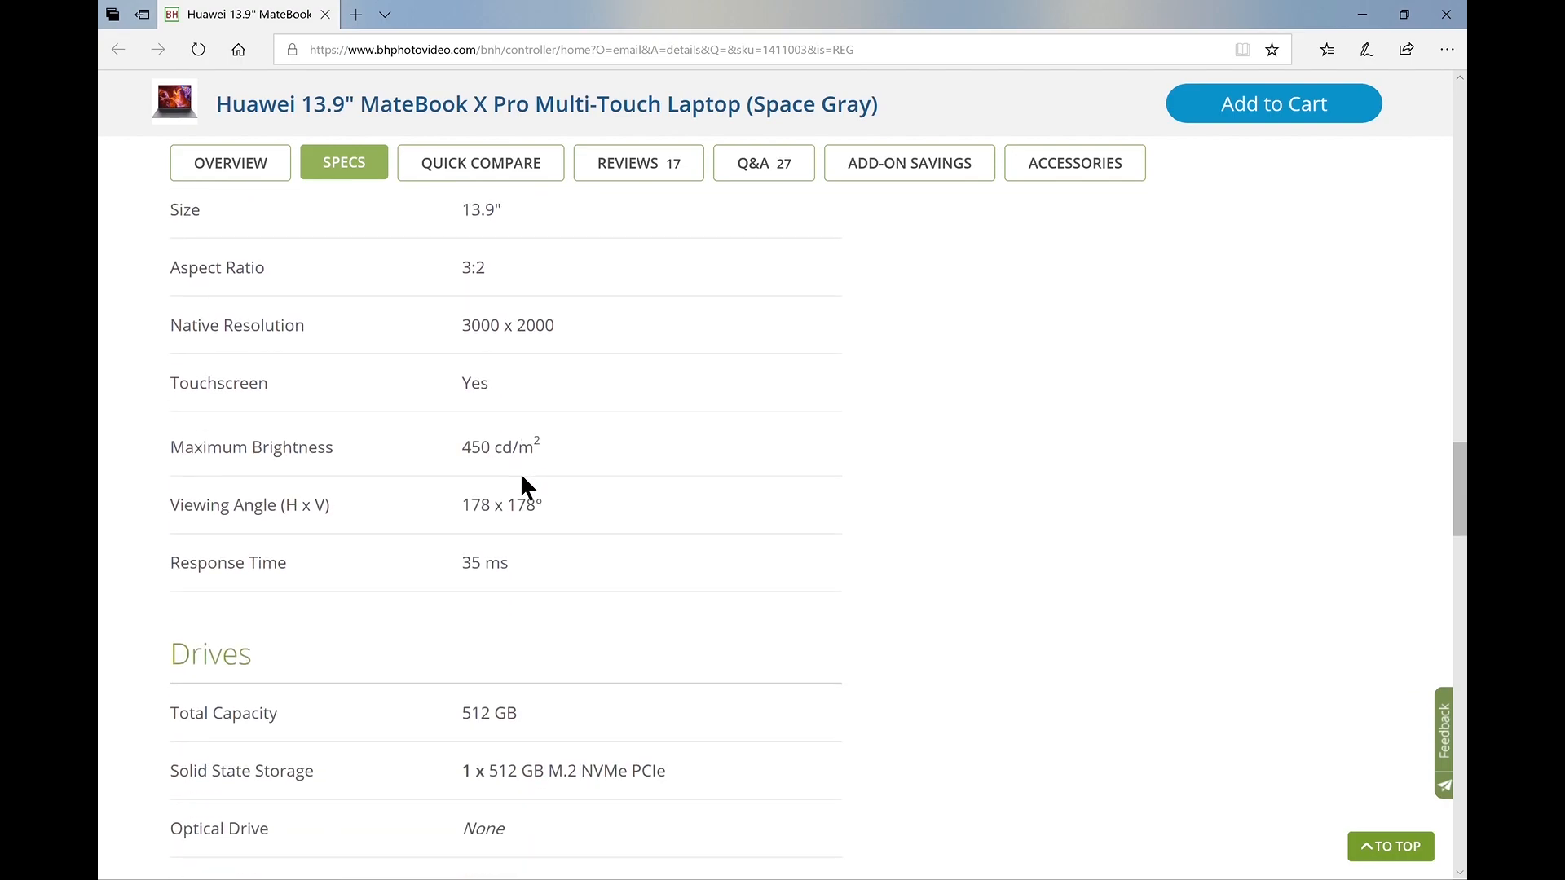
{"action": "scroll", "scroll_direction": "down", "scroll_amount": 3}
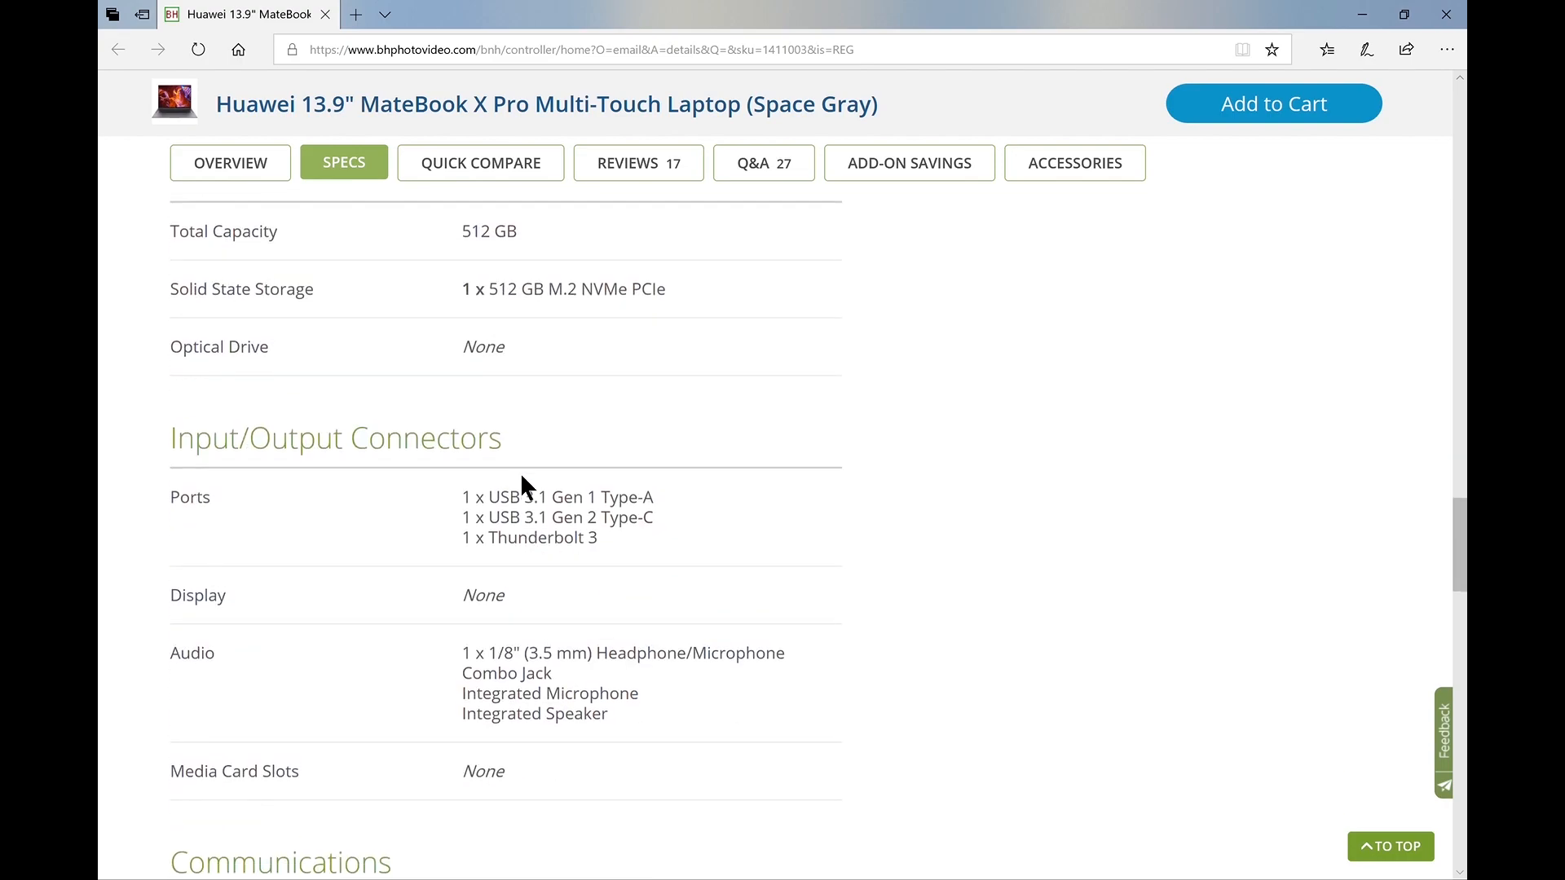
{"action": "scroll", "scroll_direction": "down", "scroll_amount": 3}
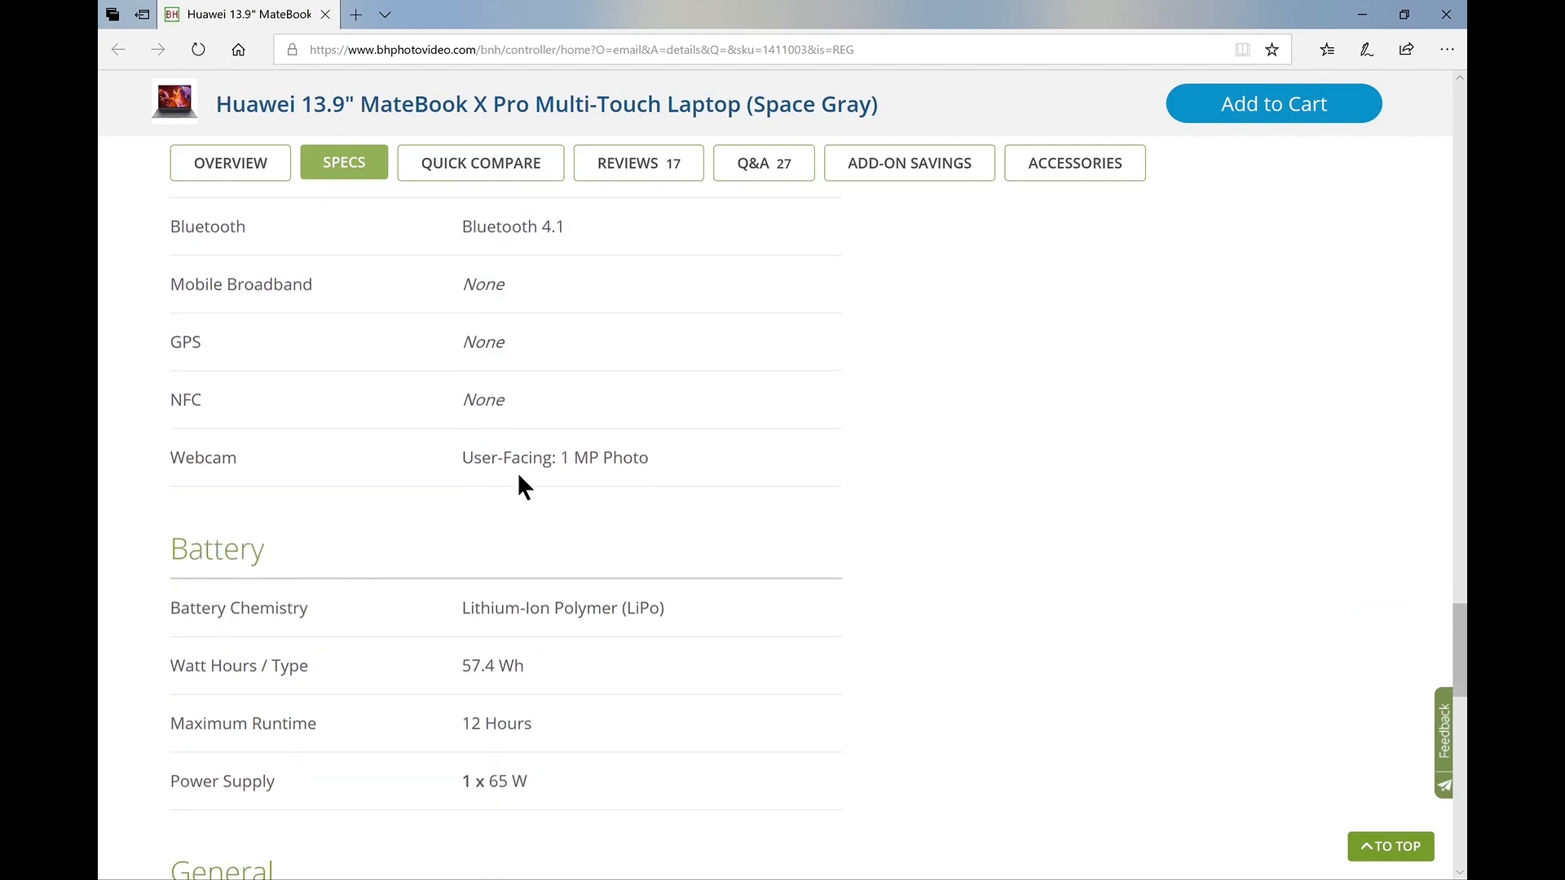